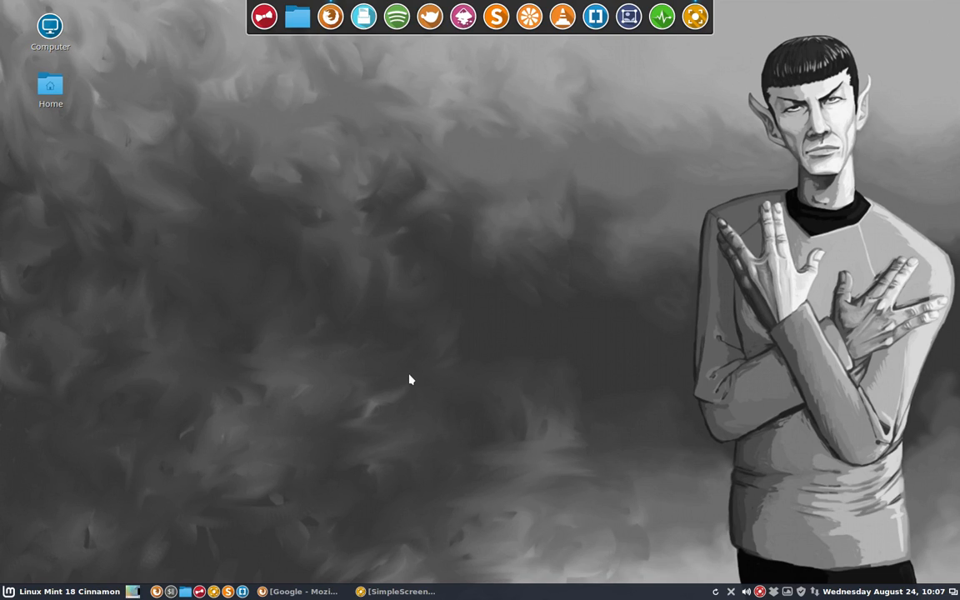
- Open the Home folder from the desktop and go into the hidden .icons folder
left_click(50, 88)
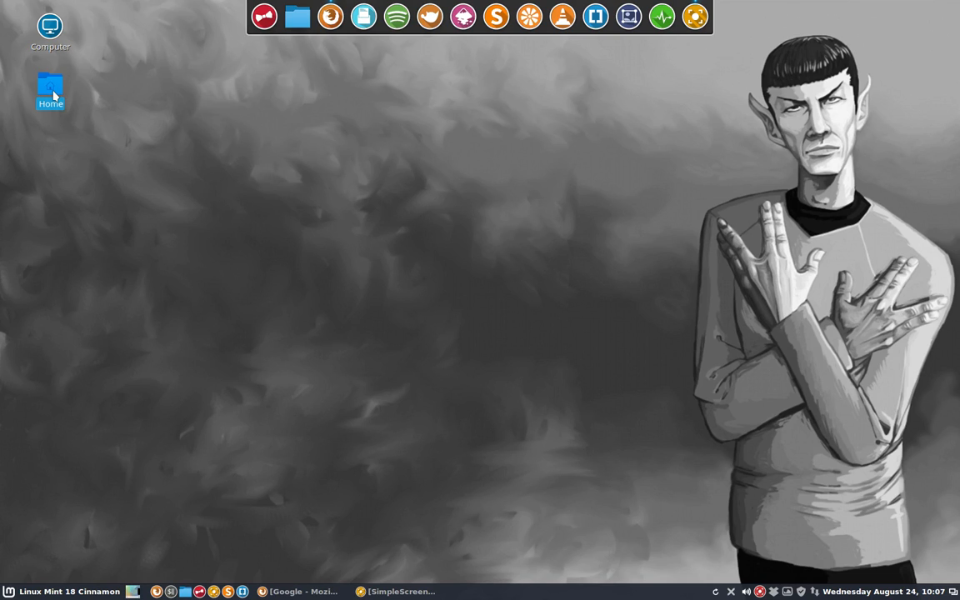
double_click(50, 88)
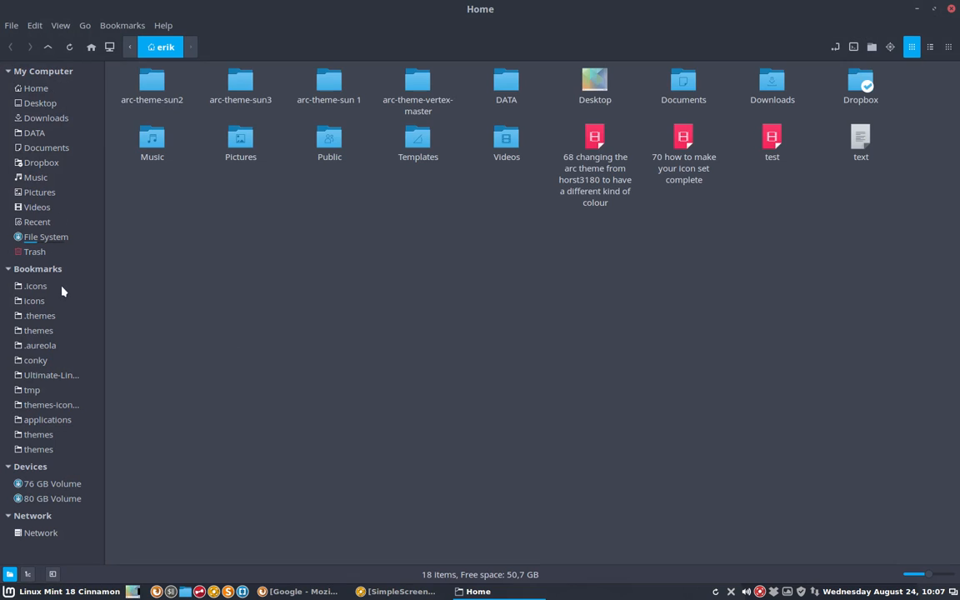
double_click(35, 285)
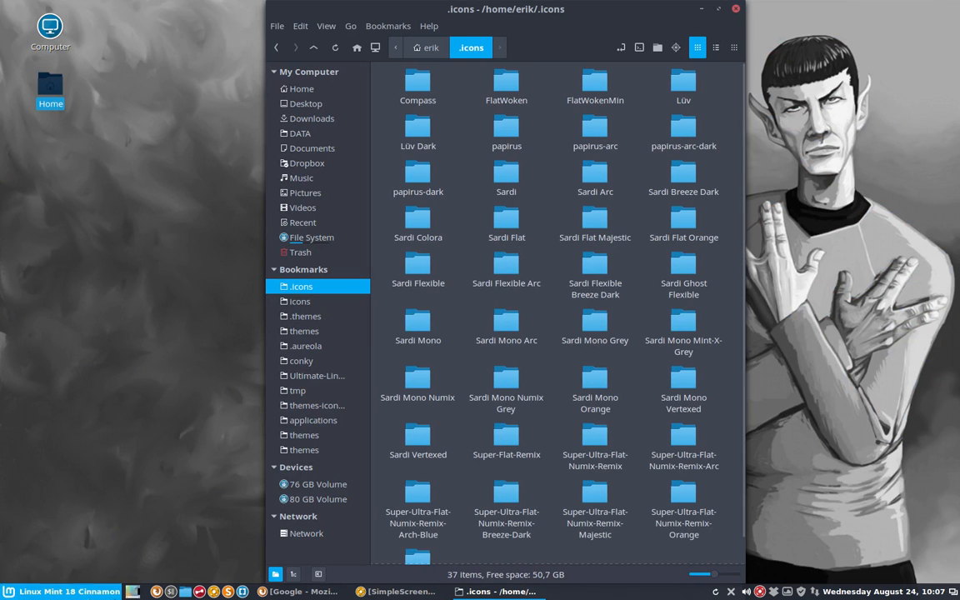
mouse_move(465, 236)
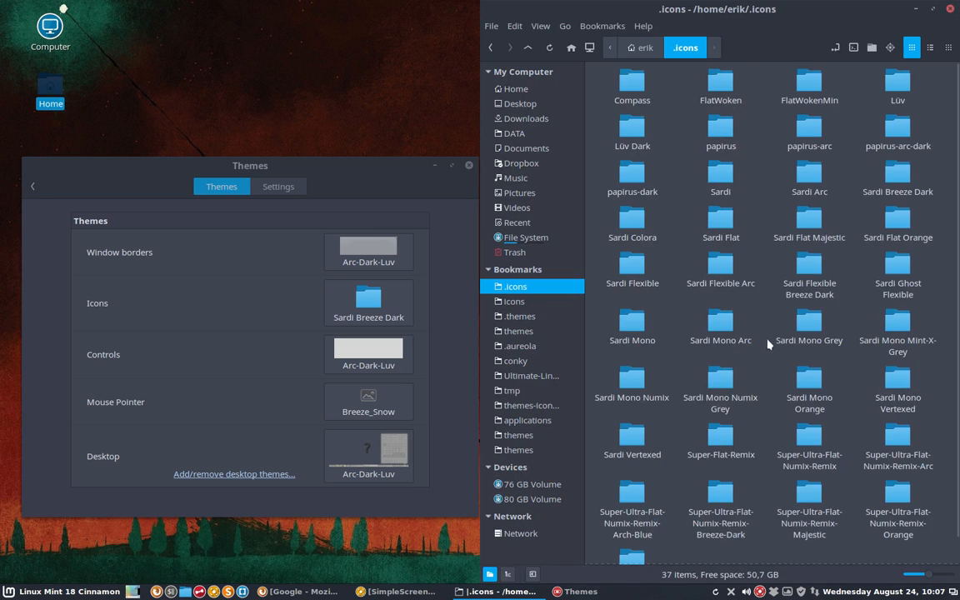
- Open the Super-Ultra-Flat-Numix-Remix-Breeze-Dark icon set's 22x22 folder and select its actions folder
scroll("down", 3)
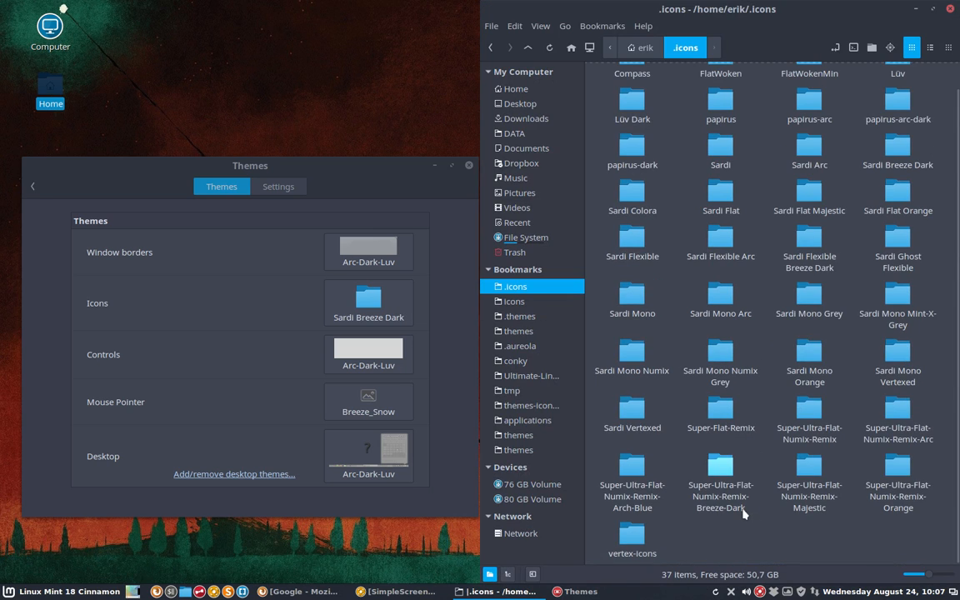
left_click(720, 471)
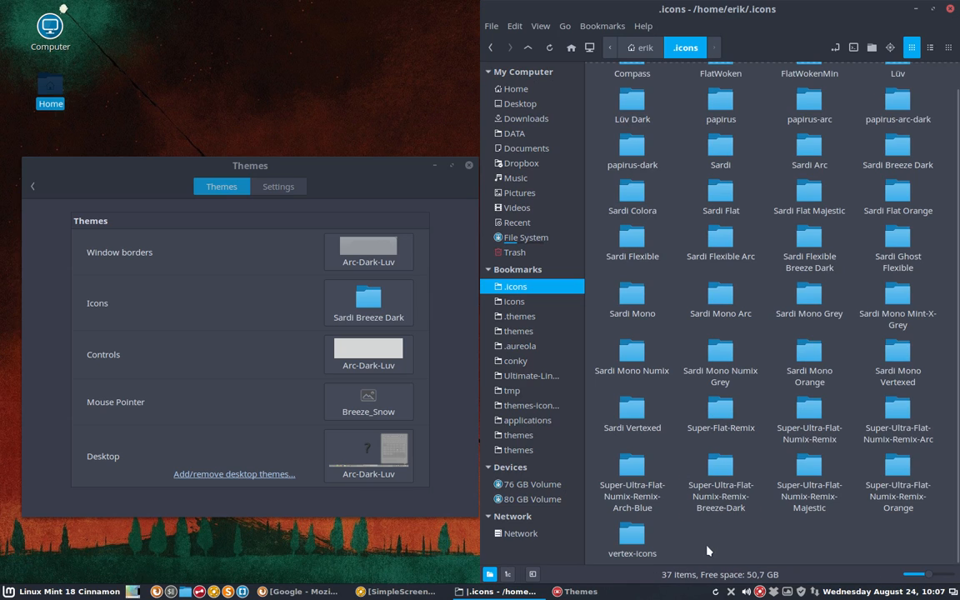
left_click(720, 475)
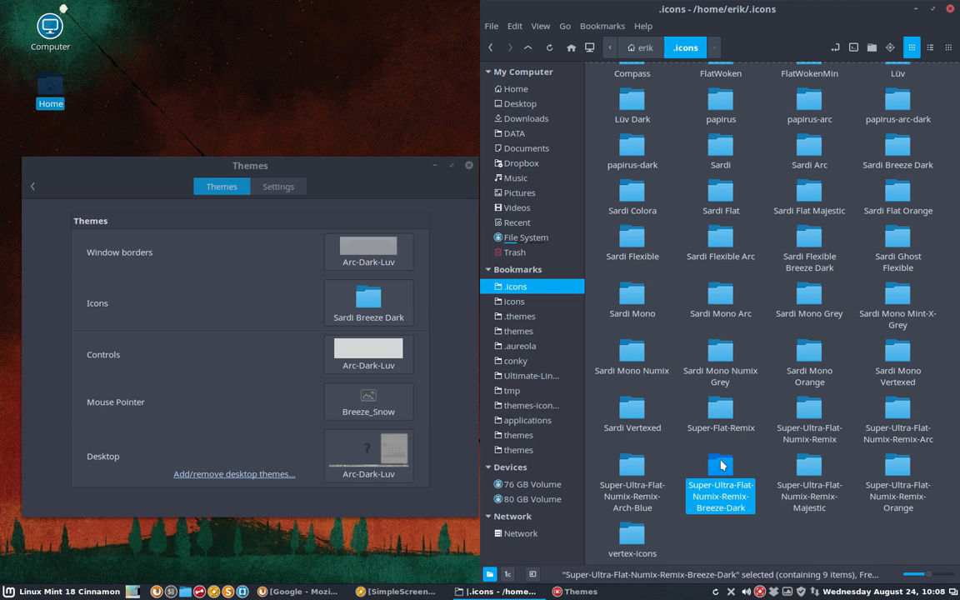
mouse_move(722, 477)
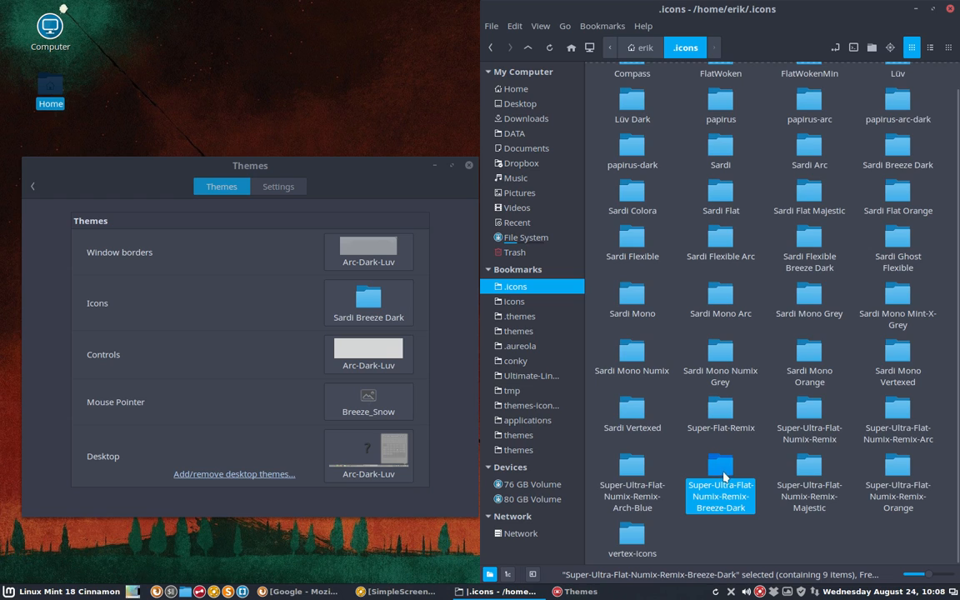
double_click(720, 469)
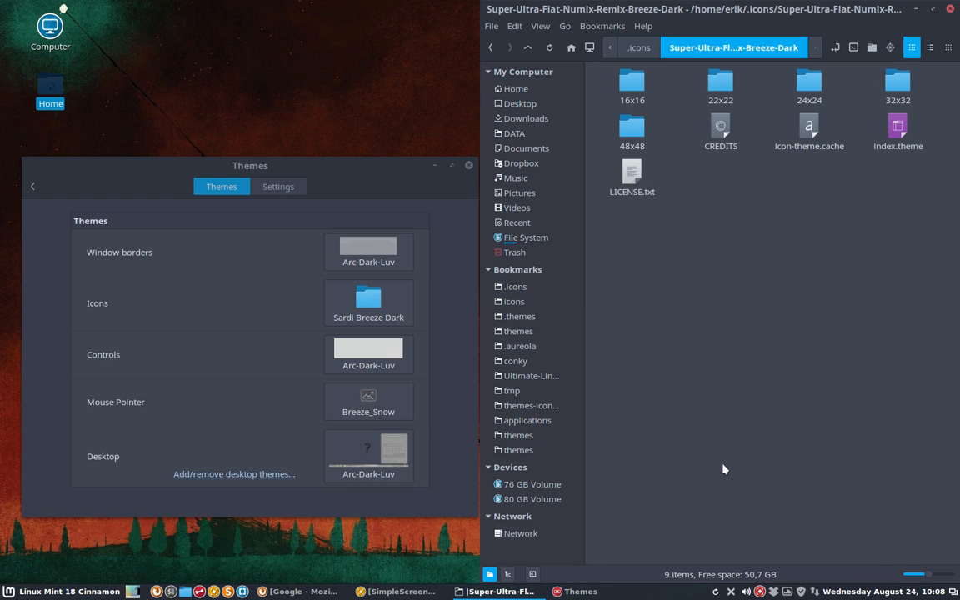
mouse_move(616, 226)
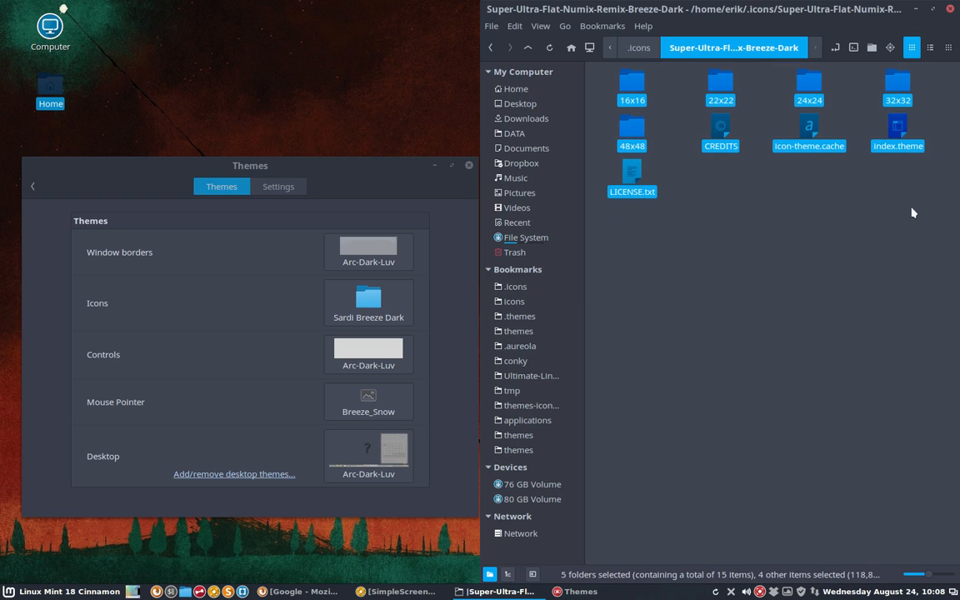
double_click(719, 87)
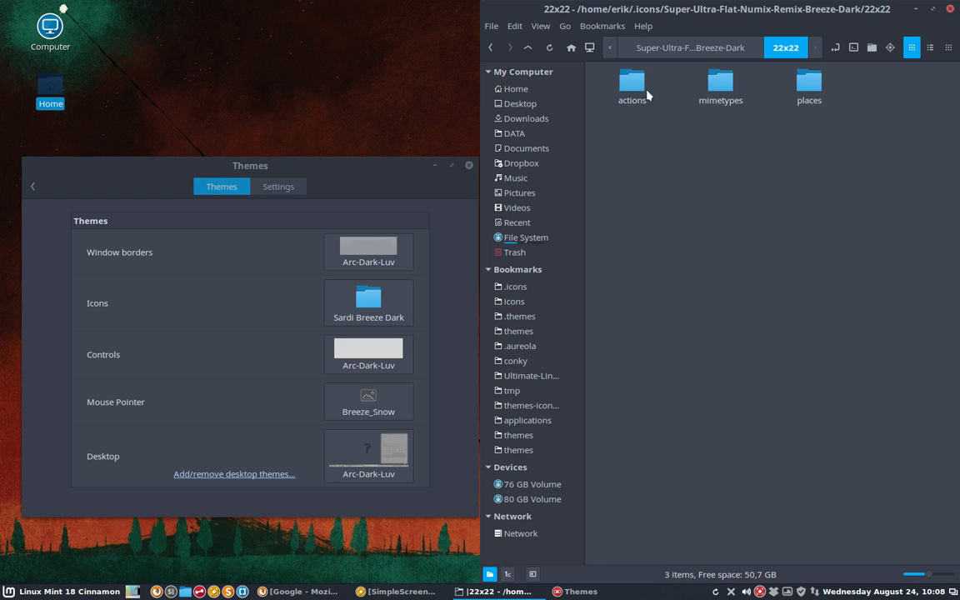
left_click(719, 81)
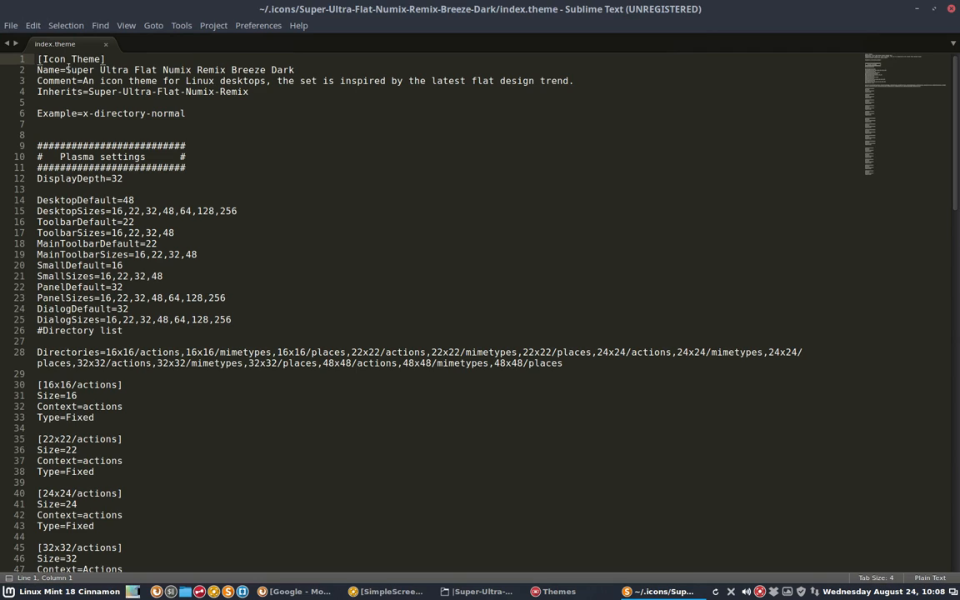
- Drag across the top line of the Super-Ultra-Flat-Numix-Remix-Breeze-Dark index.theme in Sublime Text
left_click_drag(65, 69, 294, 69)
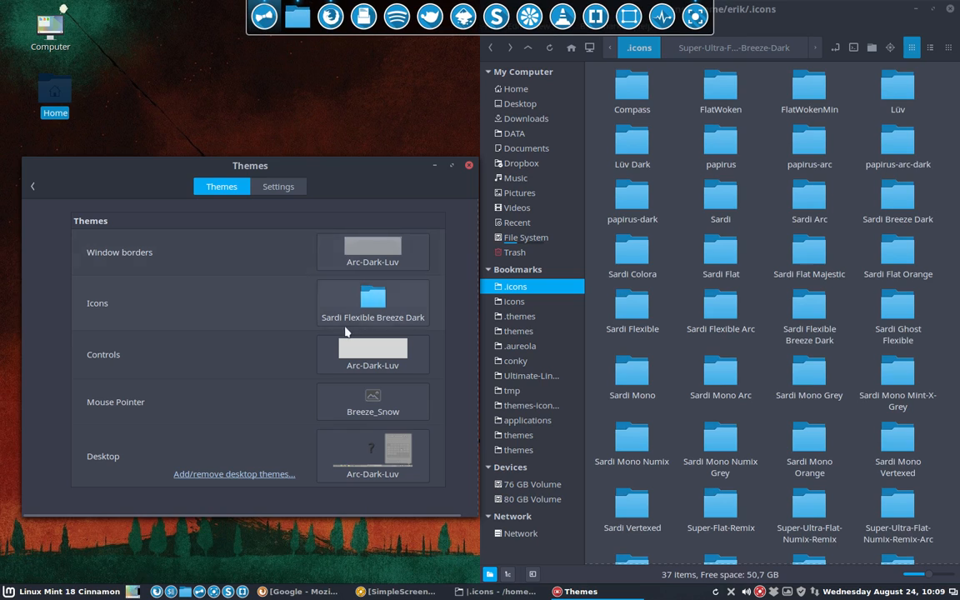
mouse_move(395, 310)
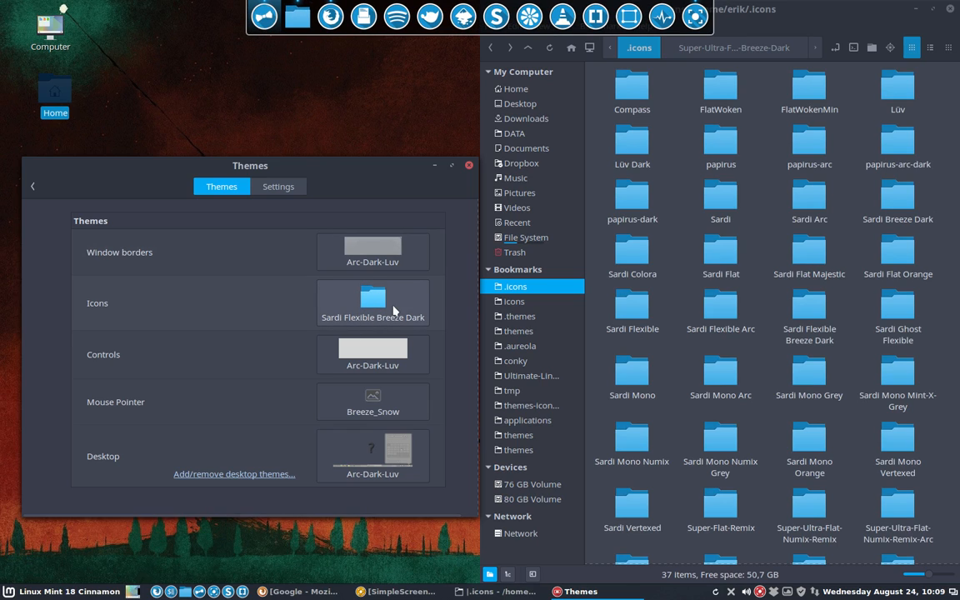
mouse_move(373, 302)
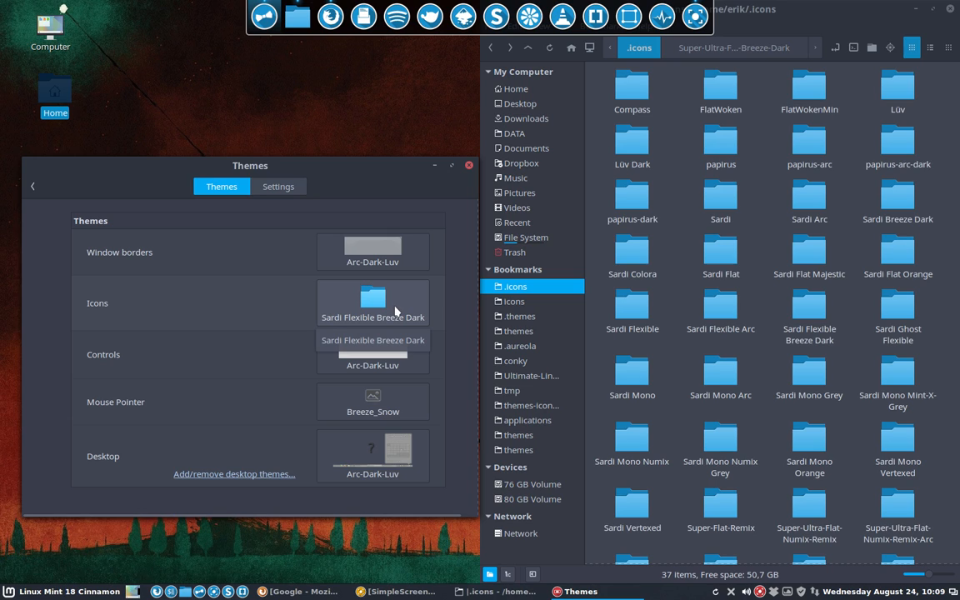
mouse_move(416, 312)
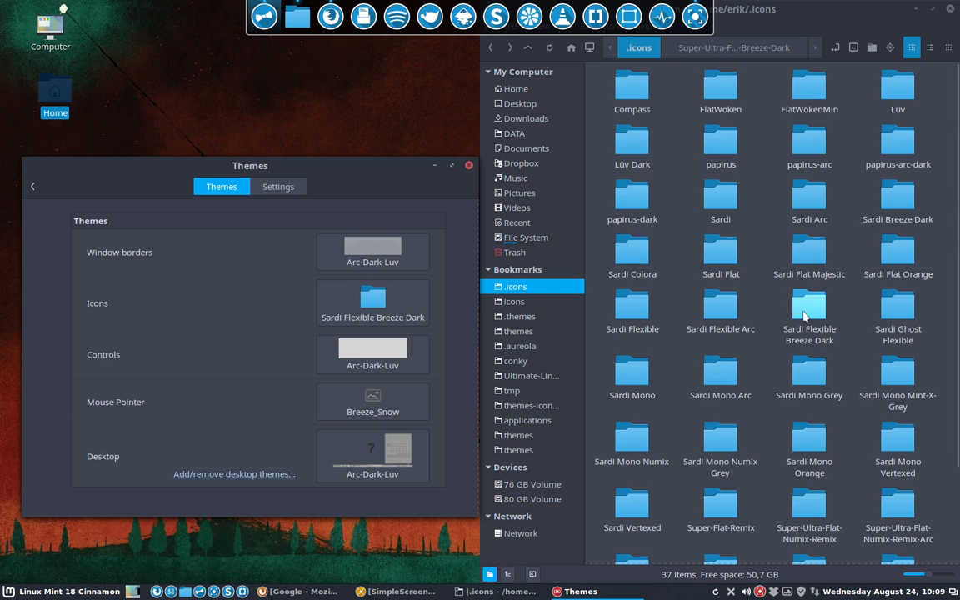
- Open the Sardi Flexible Breeze Dark icon set and select its index.theme file
double_click(809, 308)
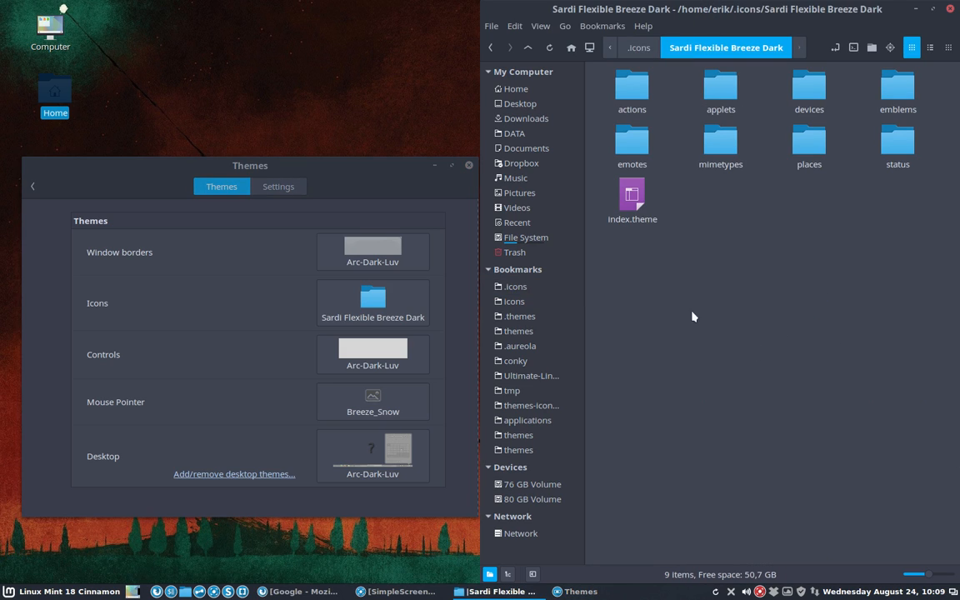
left_click(631, 197)
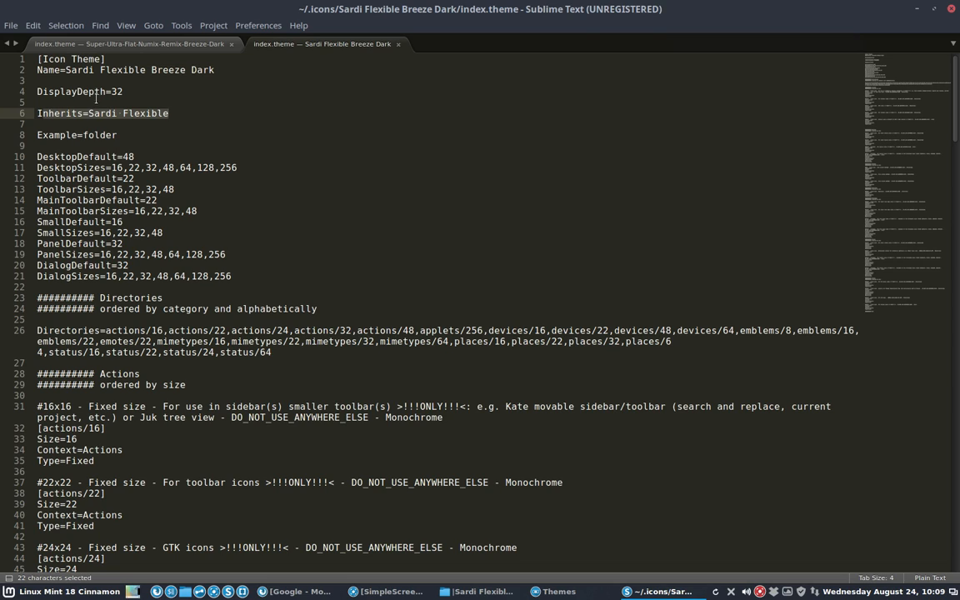
- Highlight the Inherits=Sardi Flexible line, then close the Sardi Flexible Breeze Dark index.theme
left_click(39, 103)
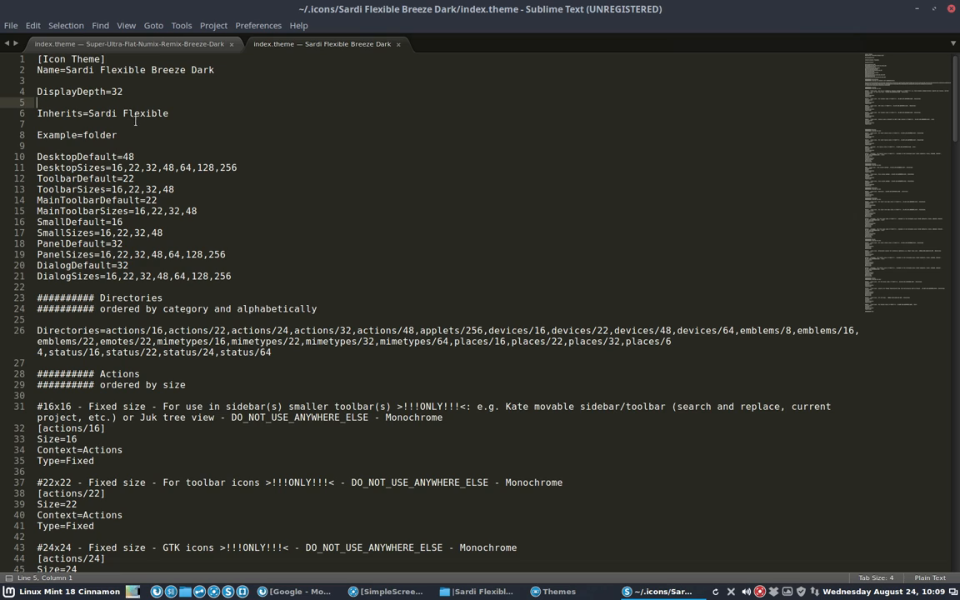
triple_click(102, 112)
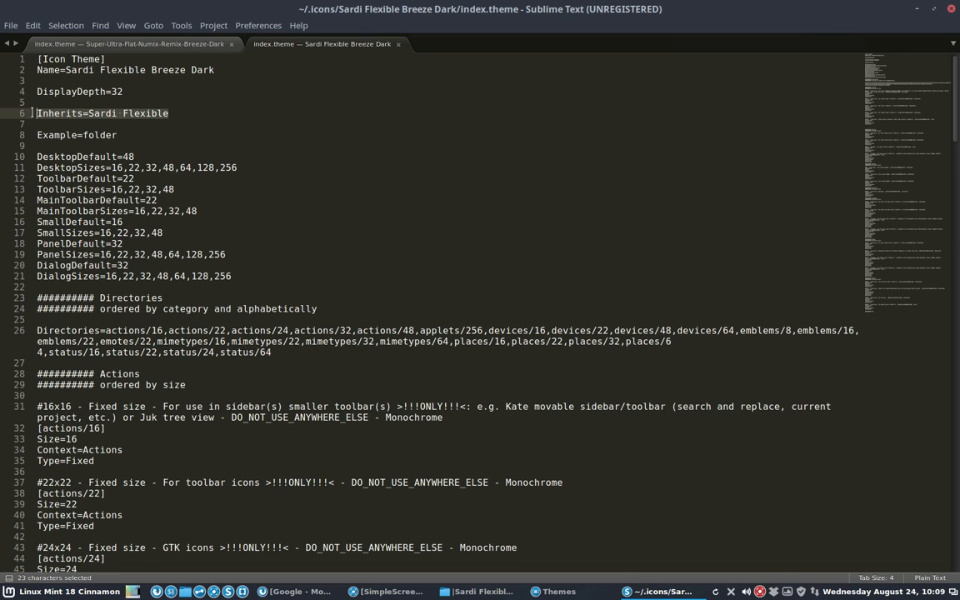
left_click(175, 112)
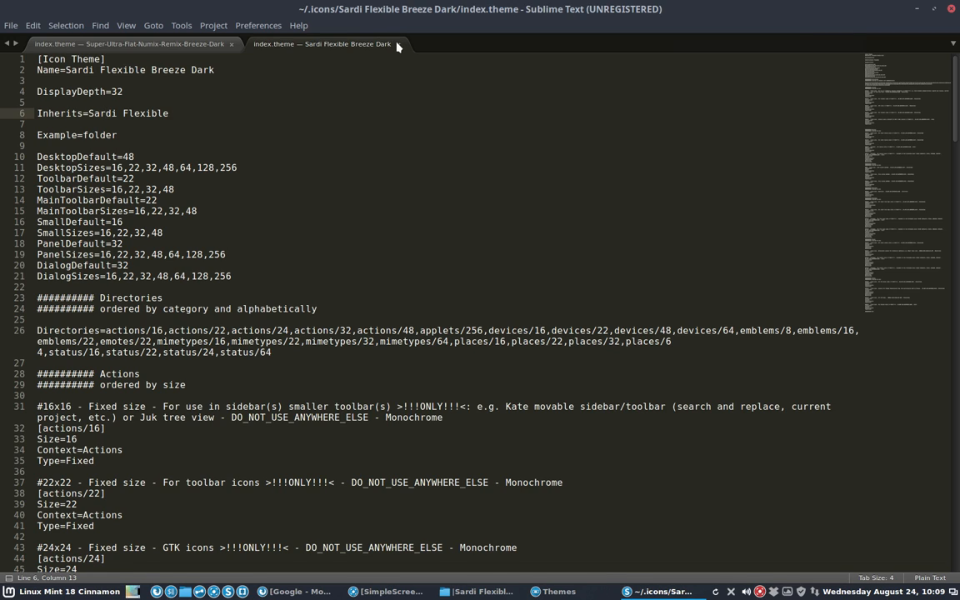
left_click(231, 44)
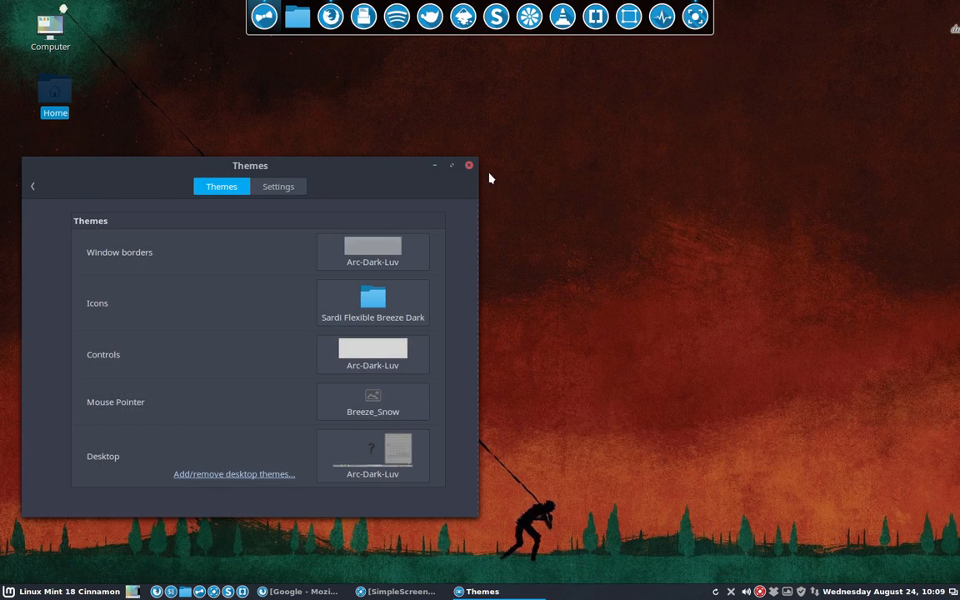
- Apply Sardi Breeze Dark icons, move Themes toward centre, and reopen the Home folder
left_click(372, 302)
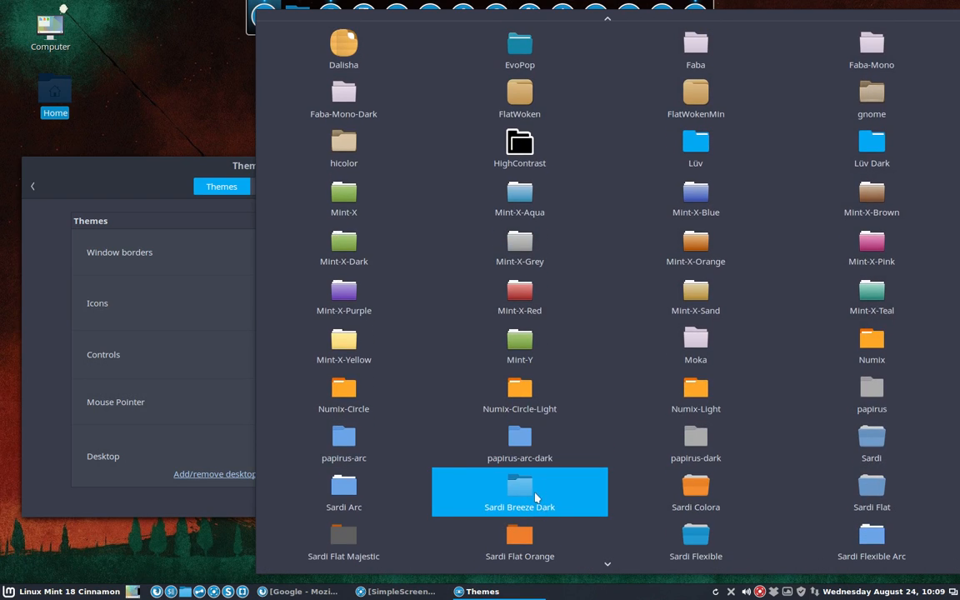
left_click(519, 491)
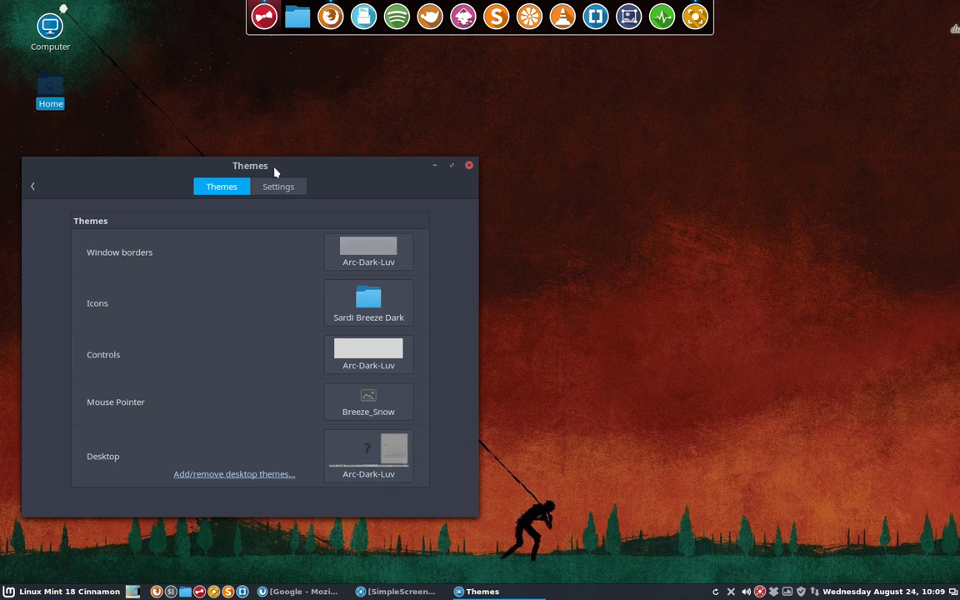
left_click_drag(250, 165, 541, 82)
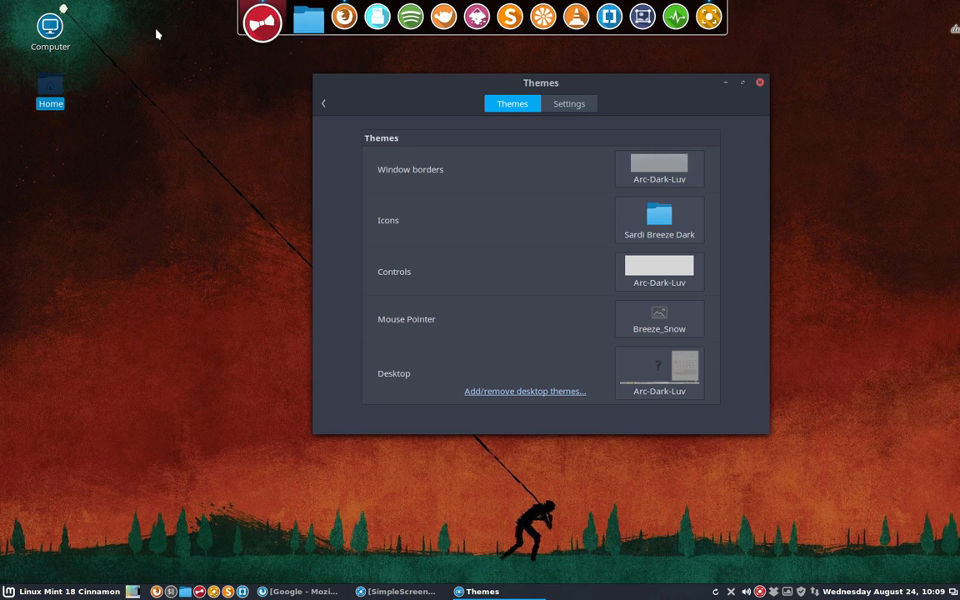
double_click(50, 87)
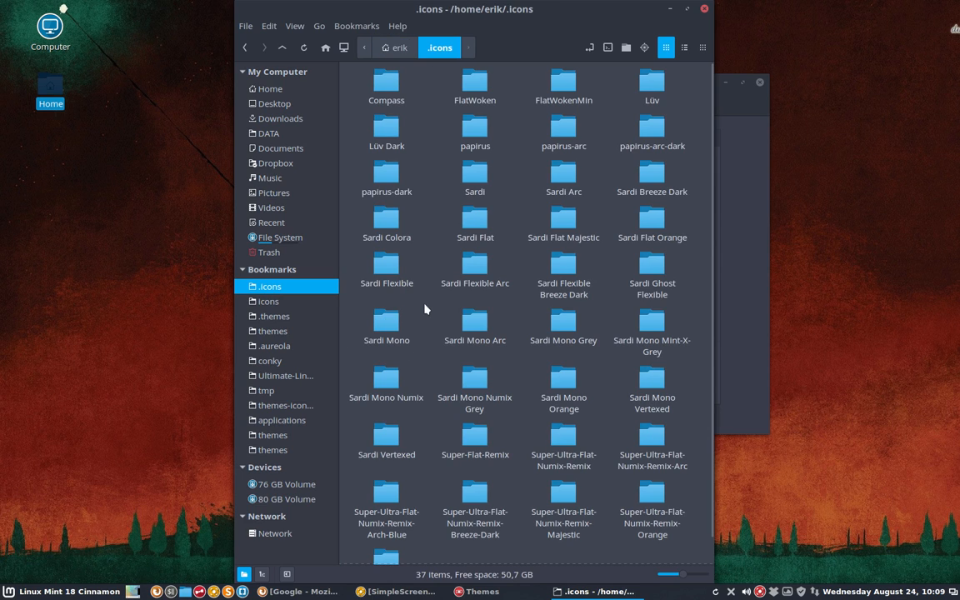
mouse_move(652, 175)
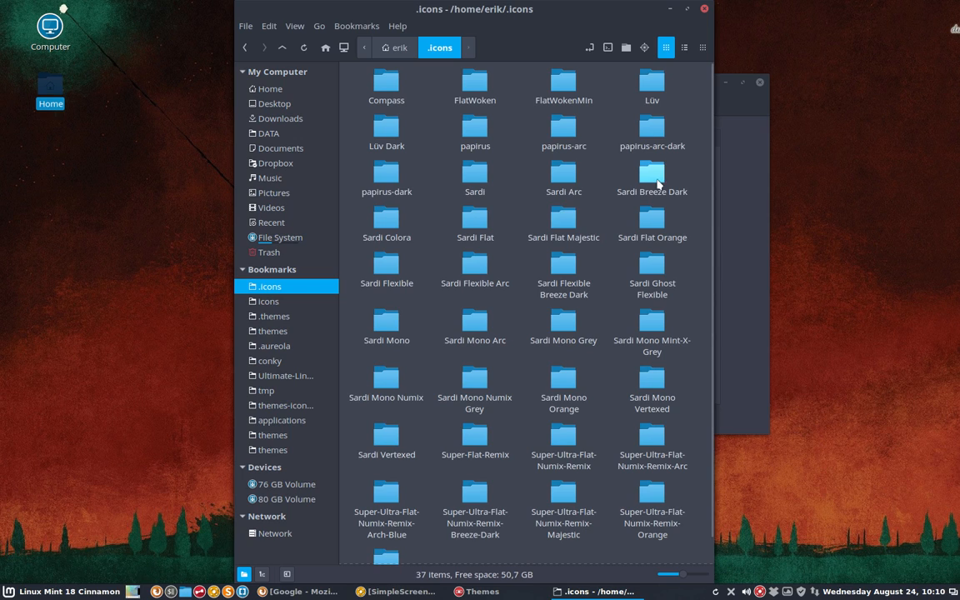
left_click(651, 175)
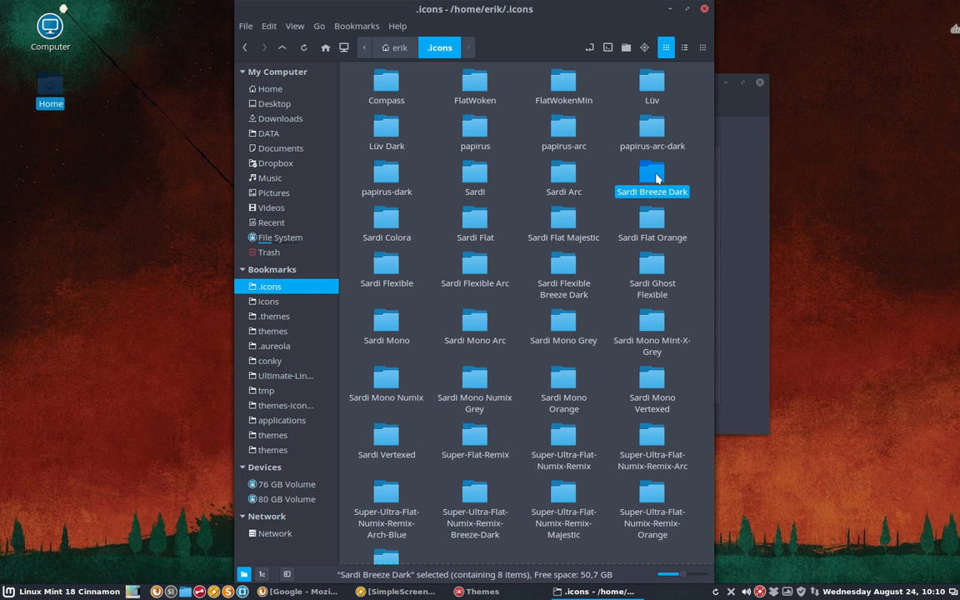
double_click(652, 176)
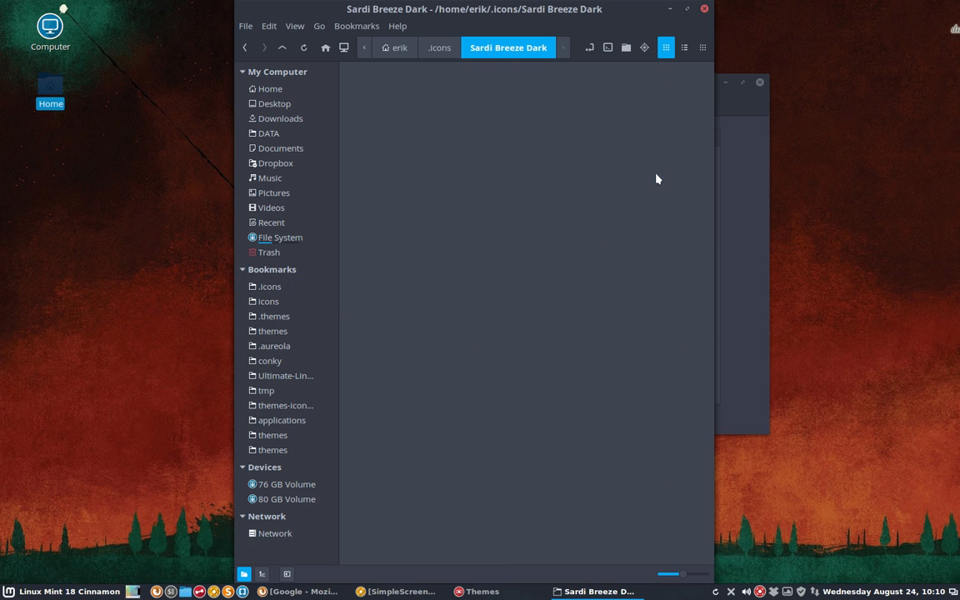
left_click(563, 125)
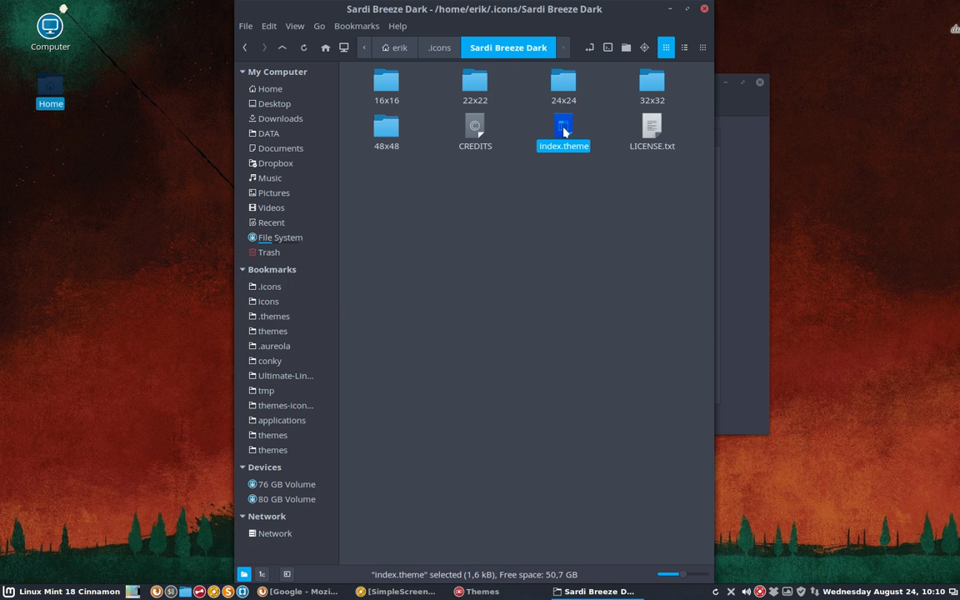
double_click(564, 125)
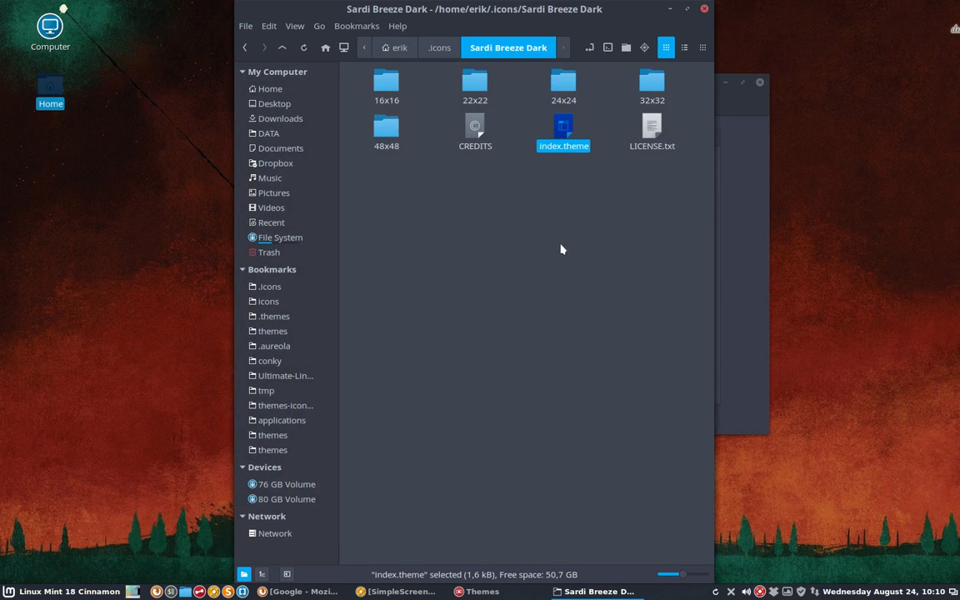
mouse_move(439, 47)
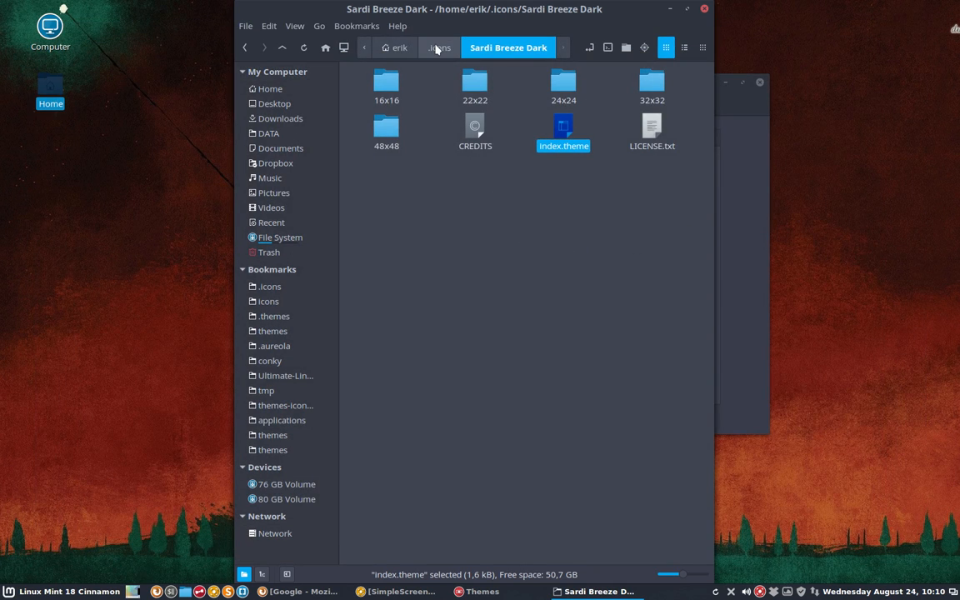
left_click(439, 48)
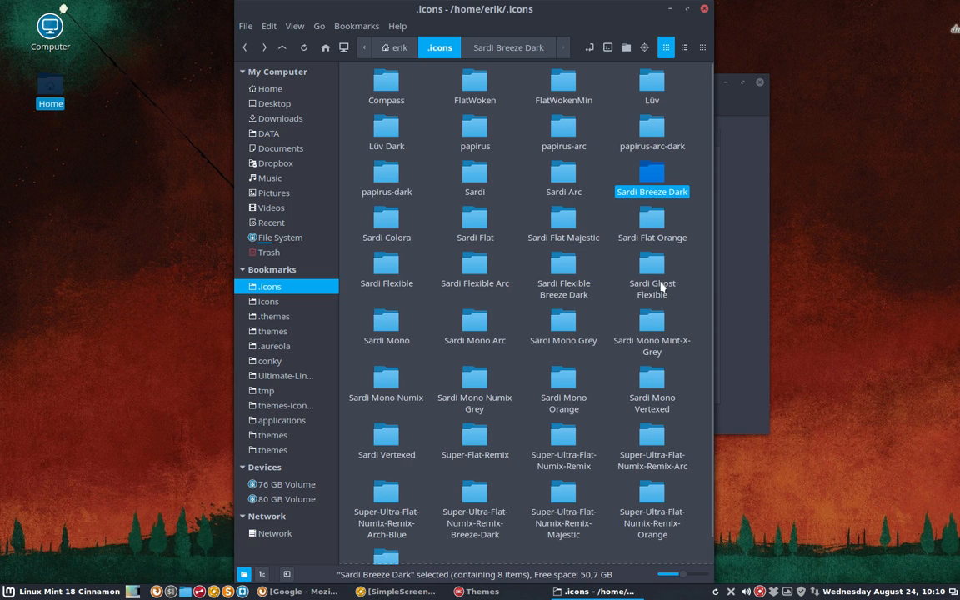
scroll("down", 3)
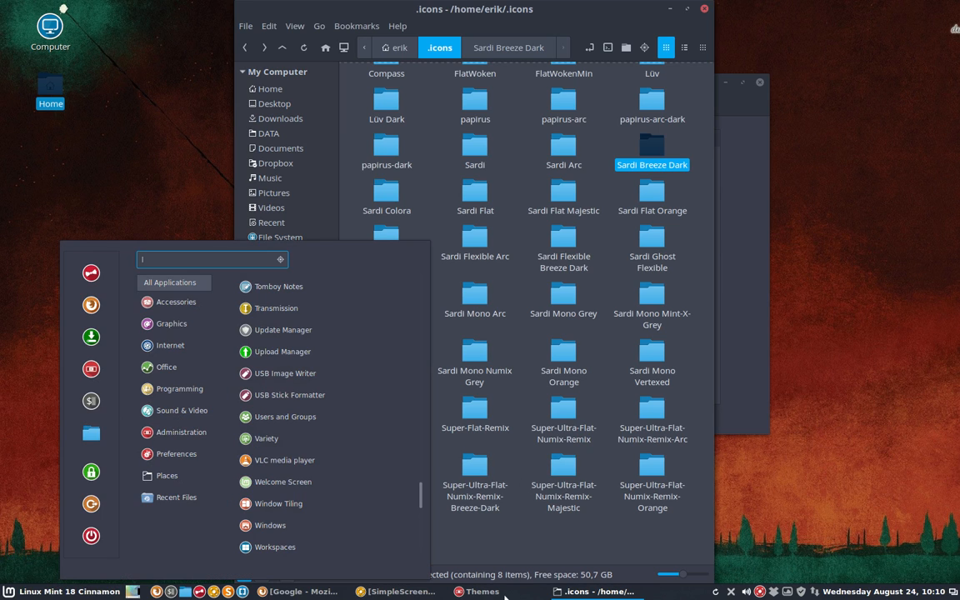
- Switch the desktop wallpaper with Variety and reopen the applications menu
left_click(482, 591)
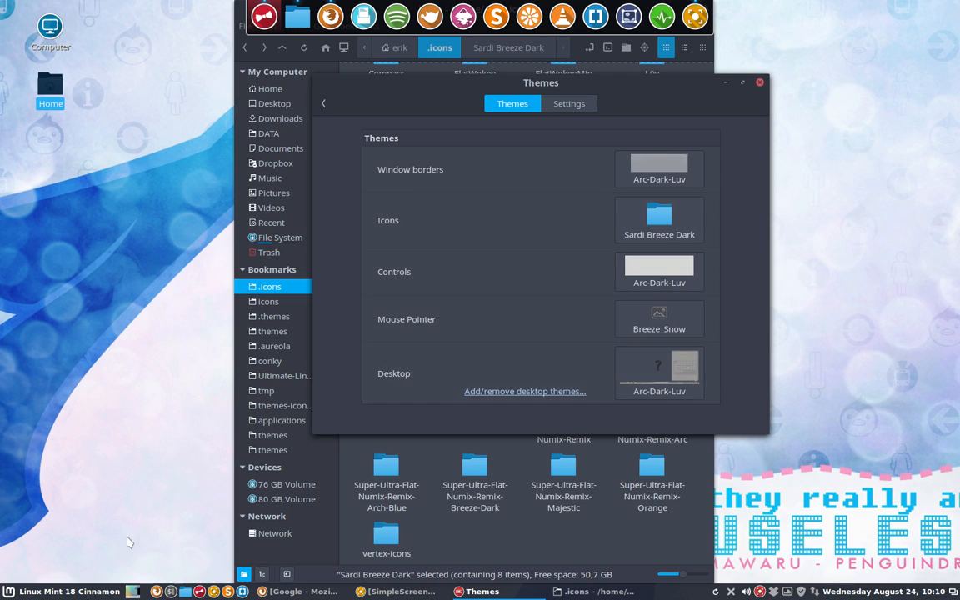
left_click(9, 591)
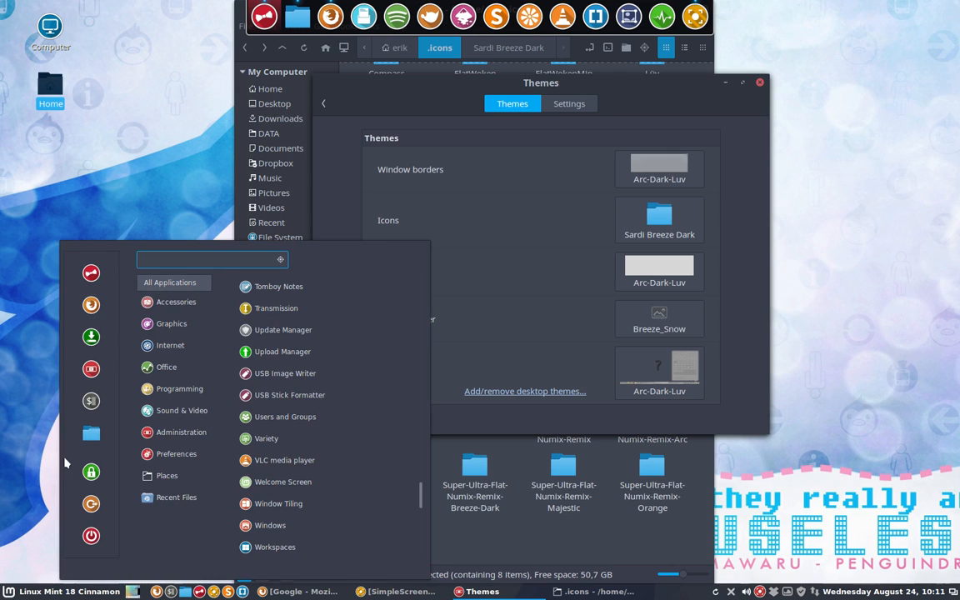